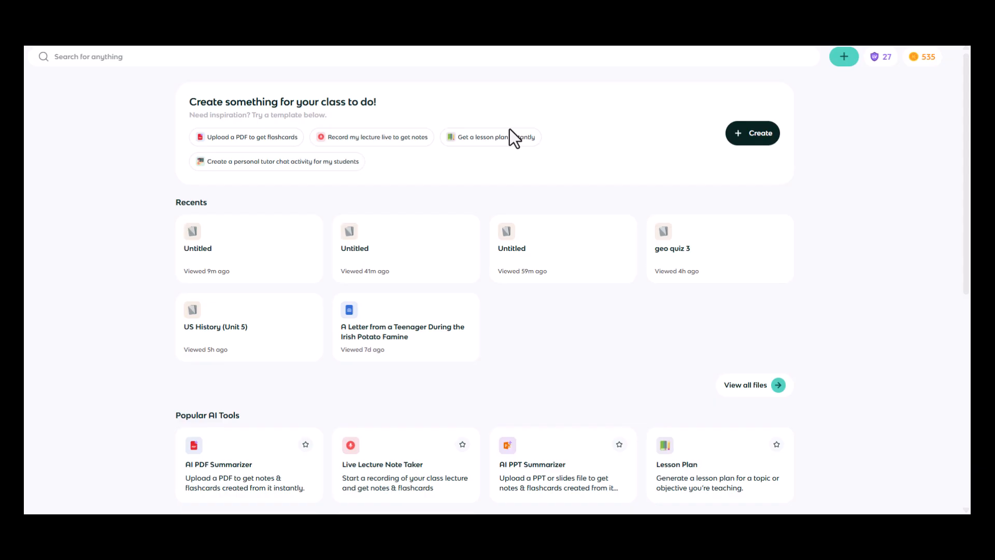
pyautogui.moveTo(851, 83)
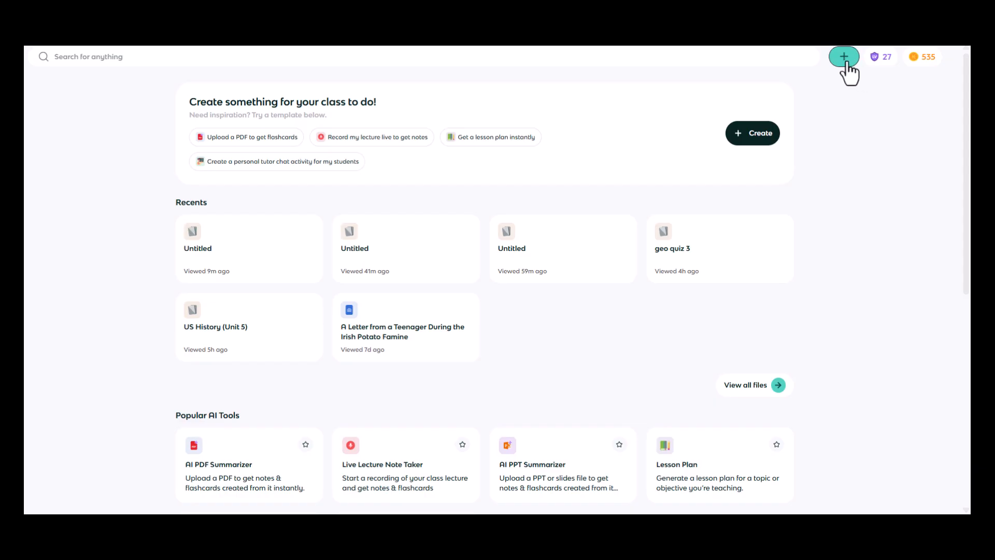
pyautogui.moveTo(807, 102)
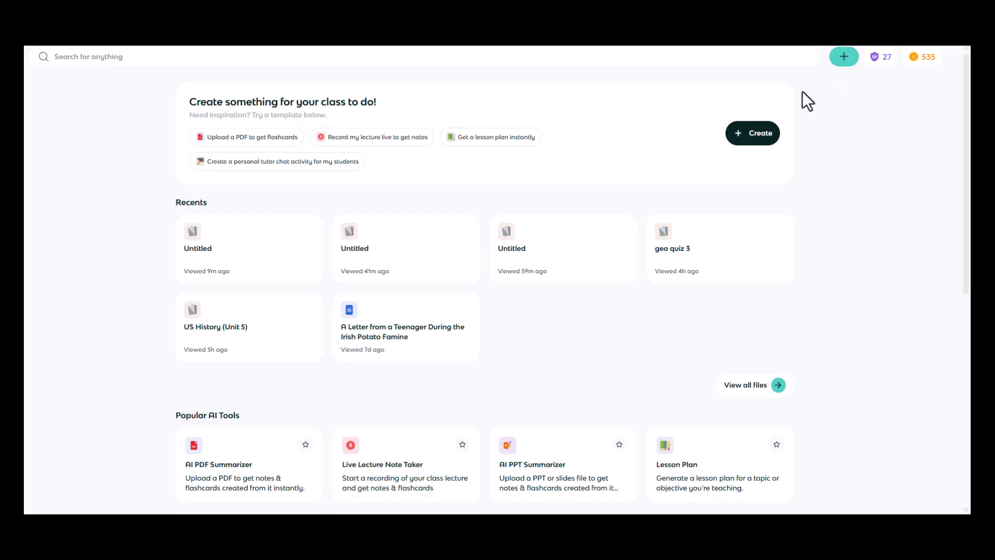
# Start a Flashcards import from Quizlet to bring up the extension recommendation
pyautogui.click(752, 133)
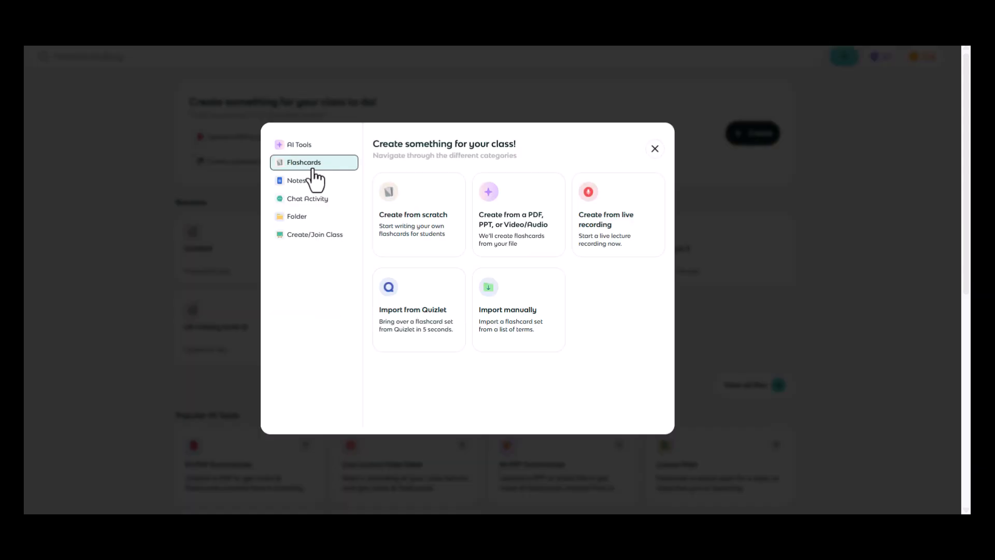
pyautogui.click(415, 310)
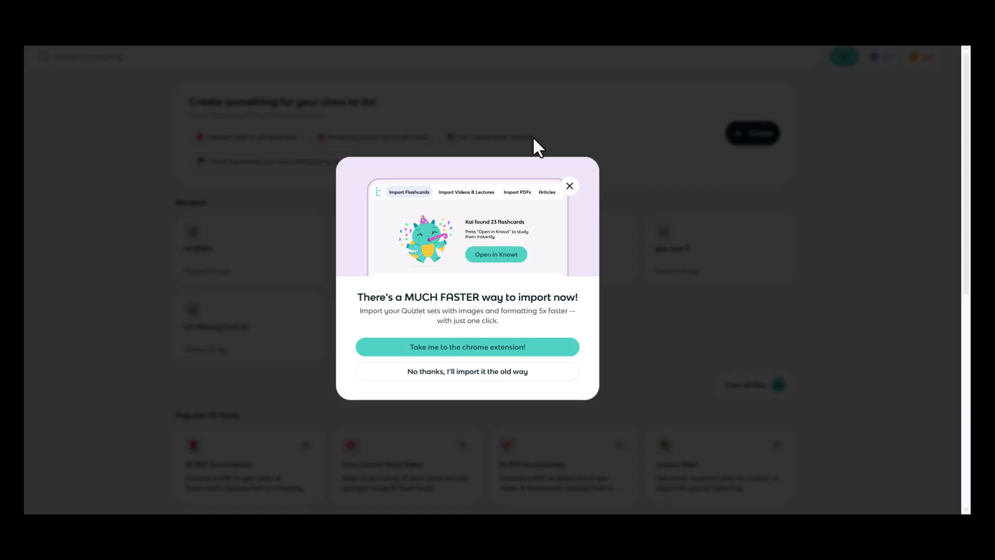
pyautogui.moveTo(467, 371)
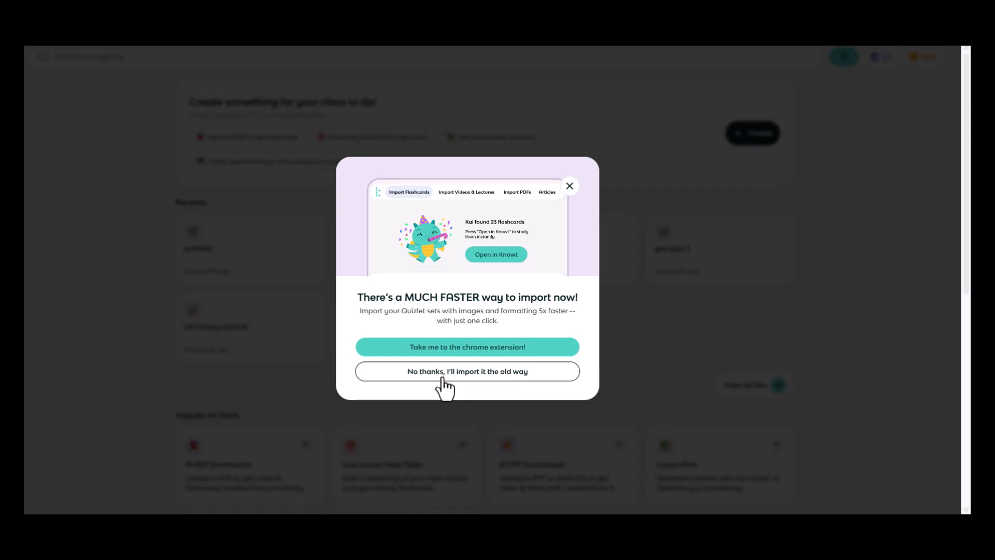
pyautogui.moveTo(444, 314)
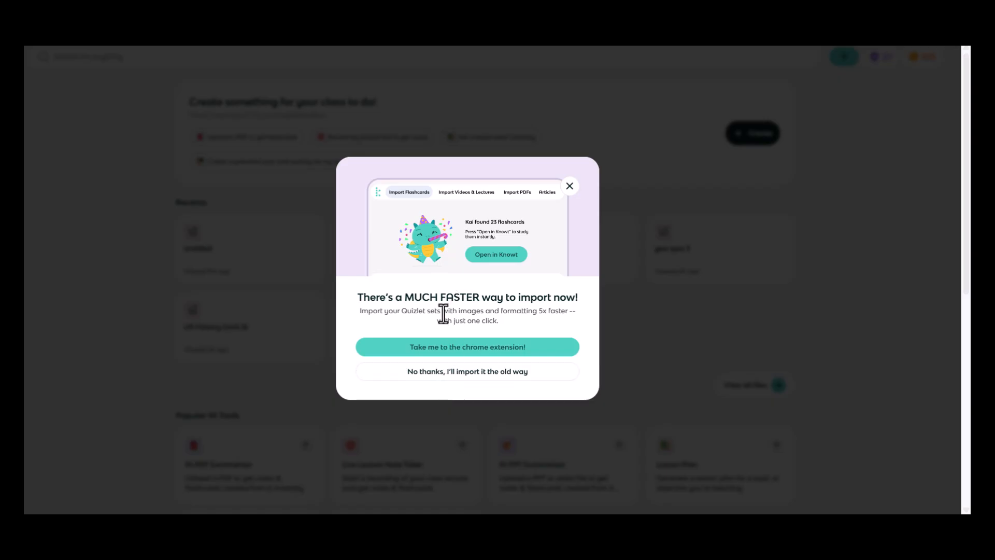
pyautogui.moveTo(468, 347)
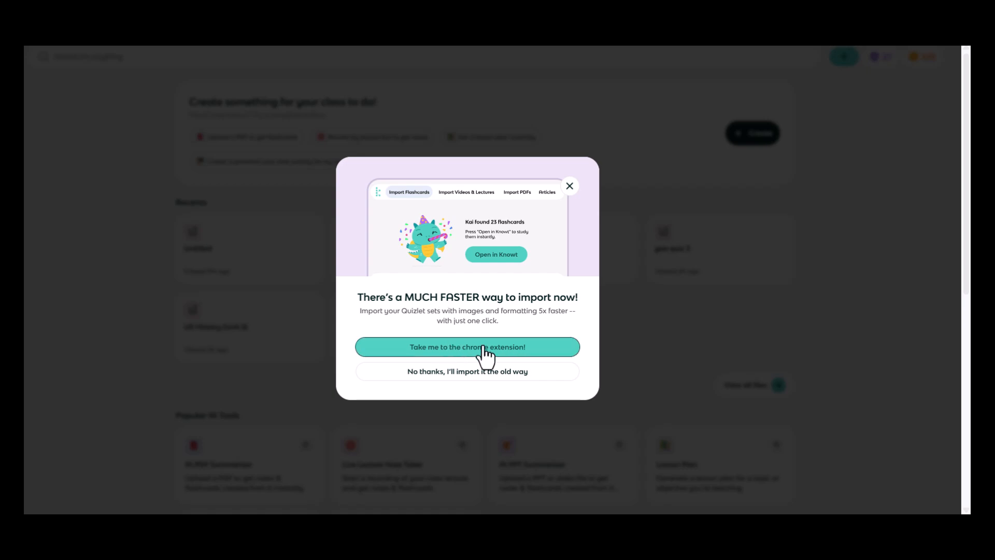
pyautogui.moveTo(450, 351)
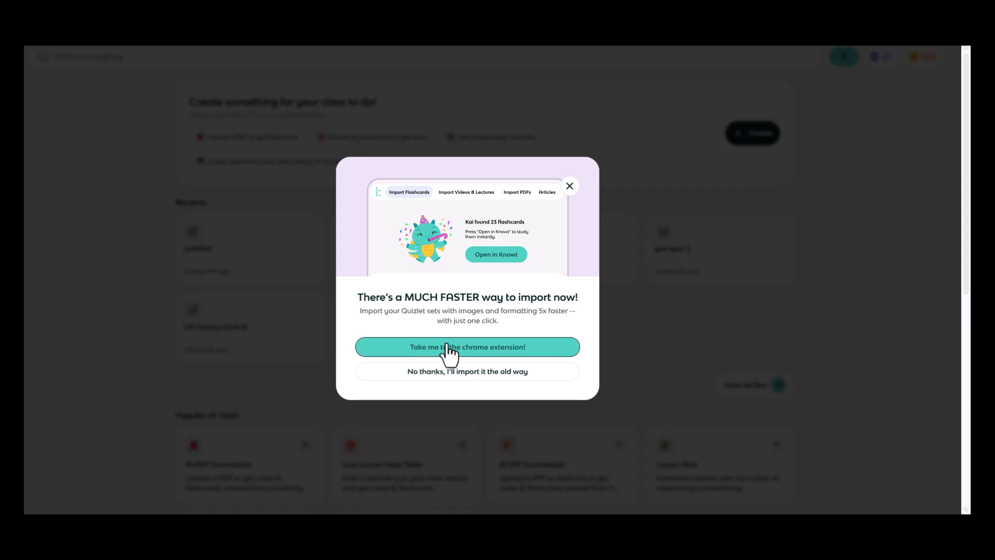
pyautogui.moveTo(439, 362)
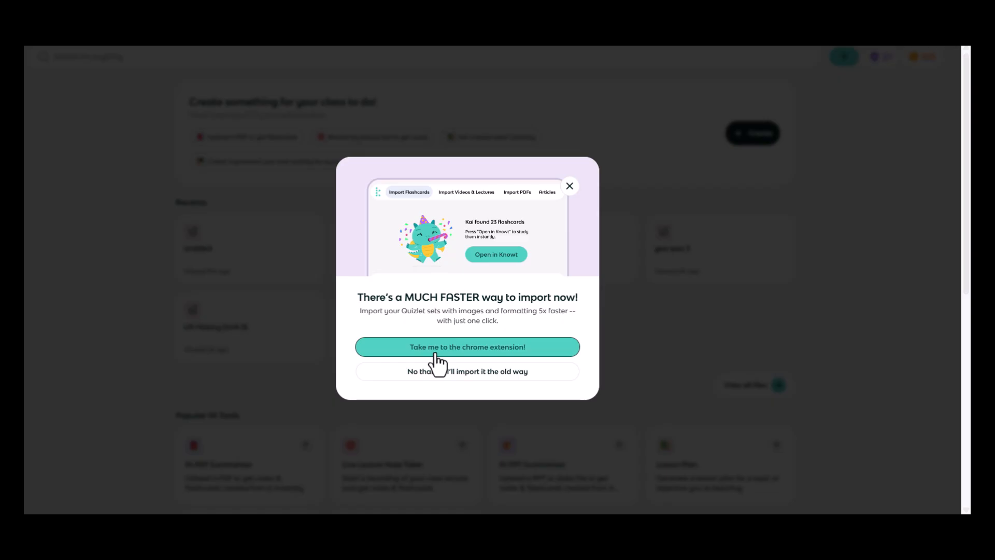
# Follow the Chrome extension route and open the browser's extensions list on the Quizlet set
pyautogui.click(467, 346)
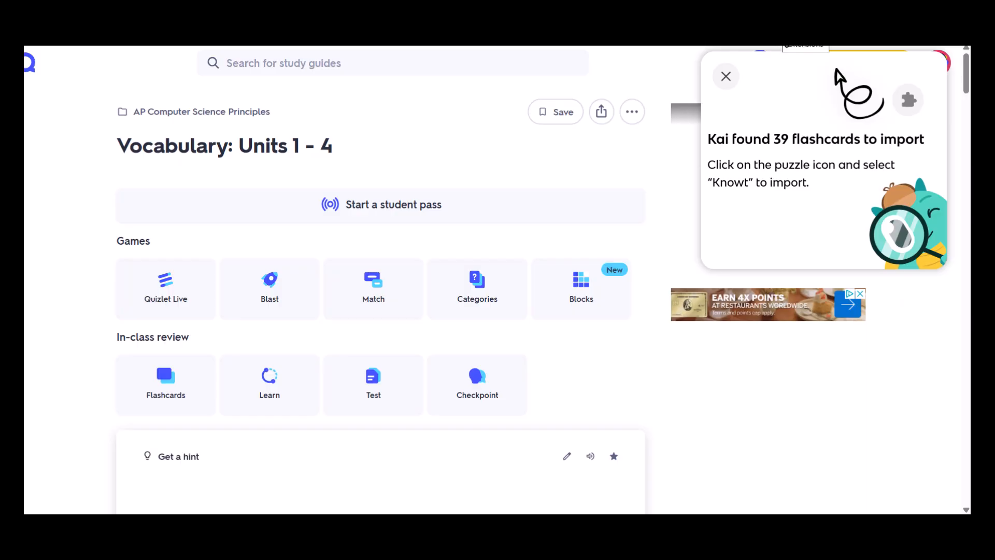
pyautogui.click(907, 100)
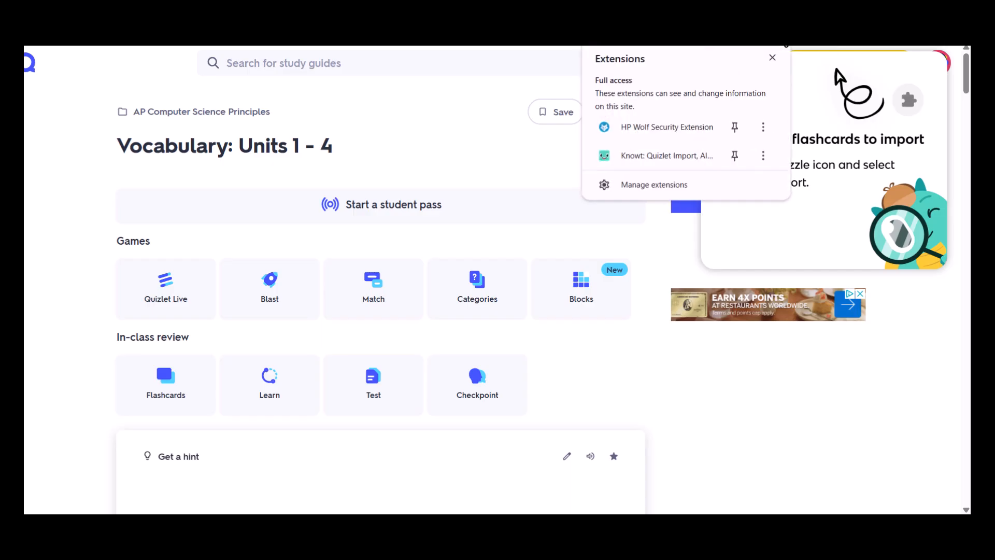
pyautogui.moveTo(660, 155)
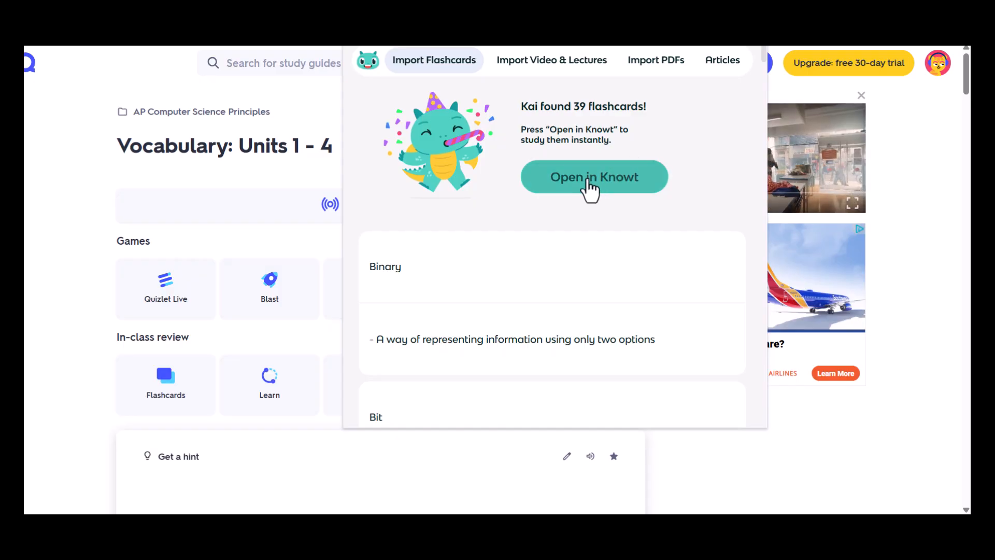
# Send the 39 found flashcards to Knowt and import them into the AP US History class
pyautogui.click(594, 177)
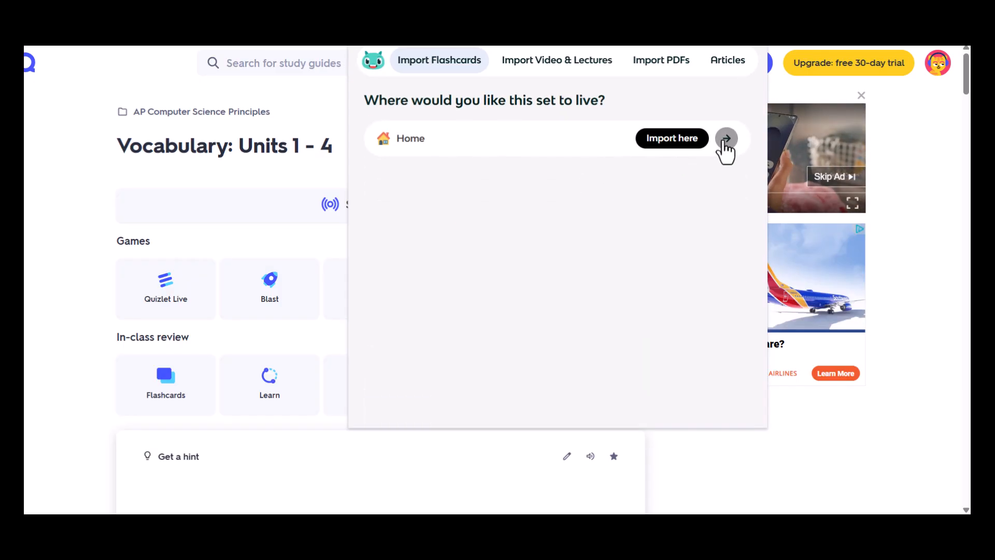
pyautogui.click(726, 138)
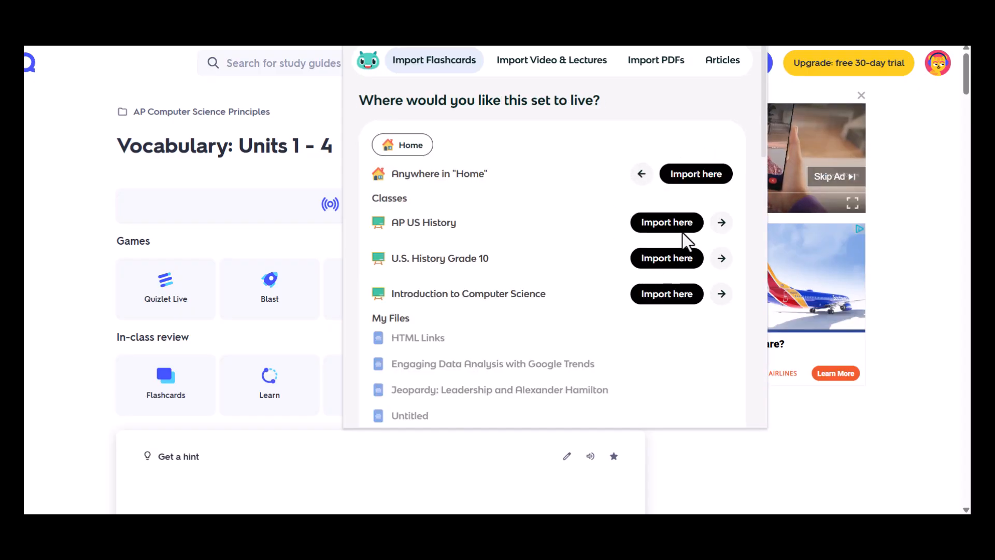
pyautogui.click(667, 222)
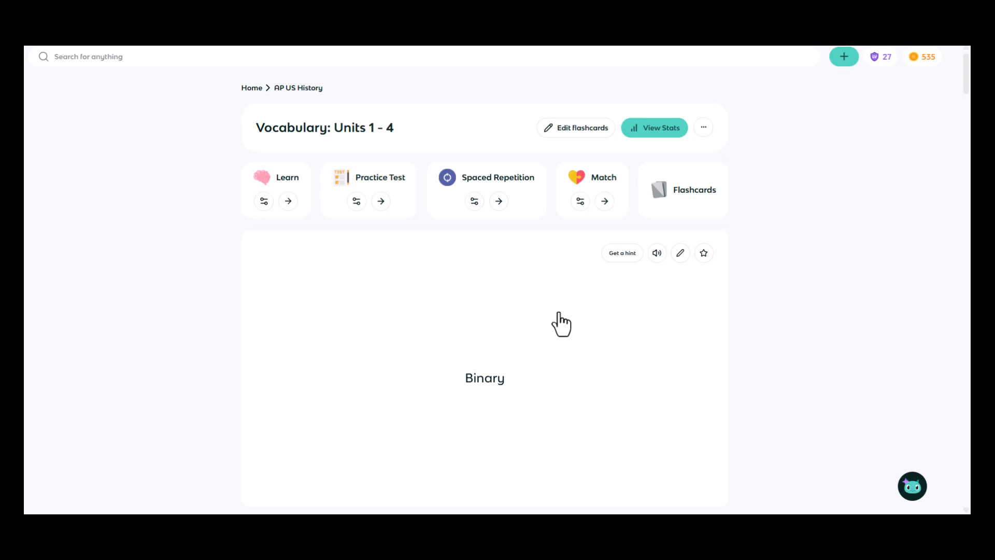
pyautogui.moveTo(845, 57)
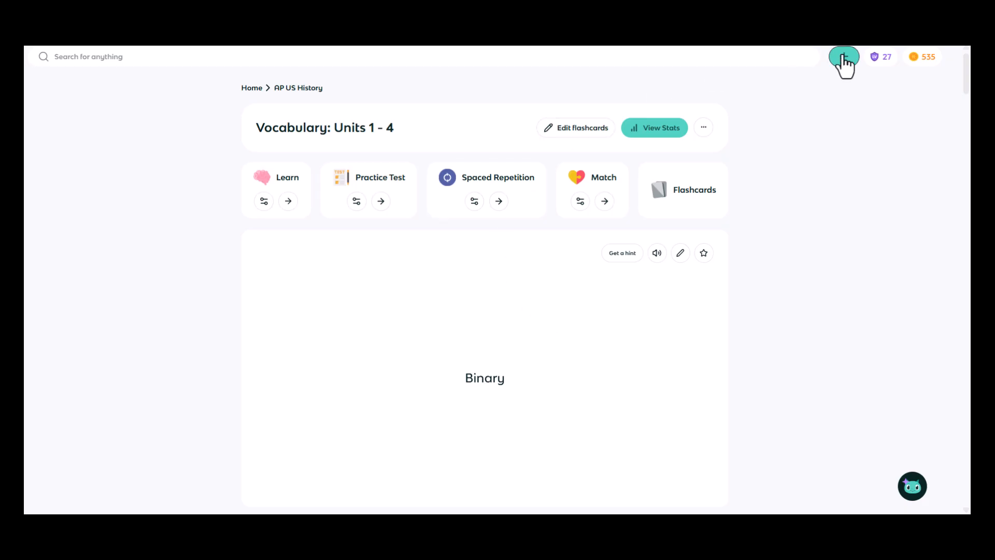
# Restart the Quizlet flashcard import and choose 'No thanks, I'll import it the old way'
pyautogui.click(845, 57)
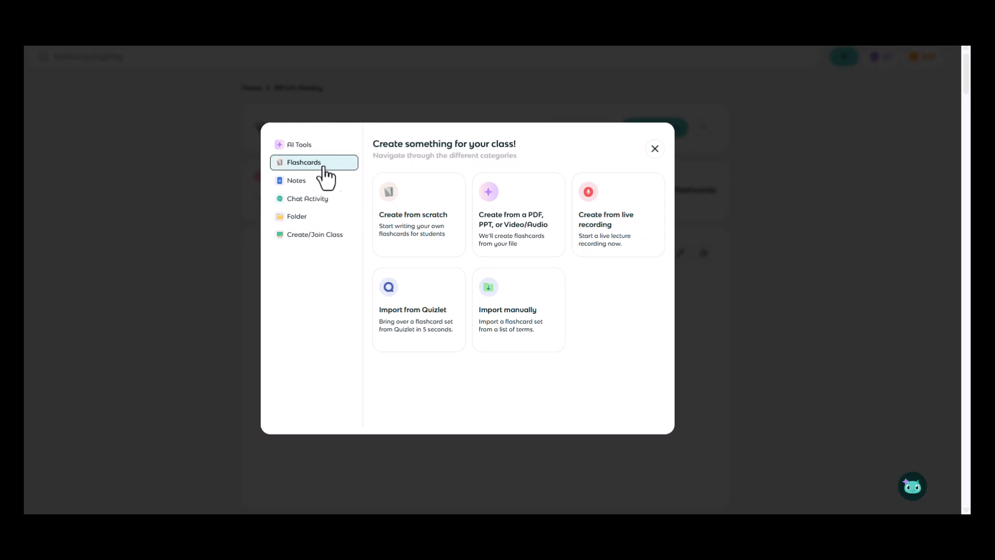
pyautogui.click(418, 310)
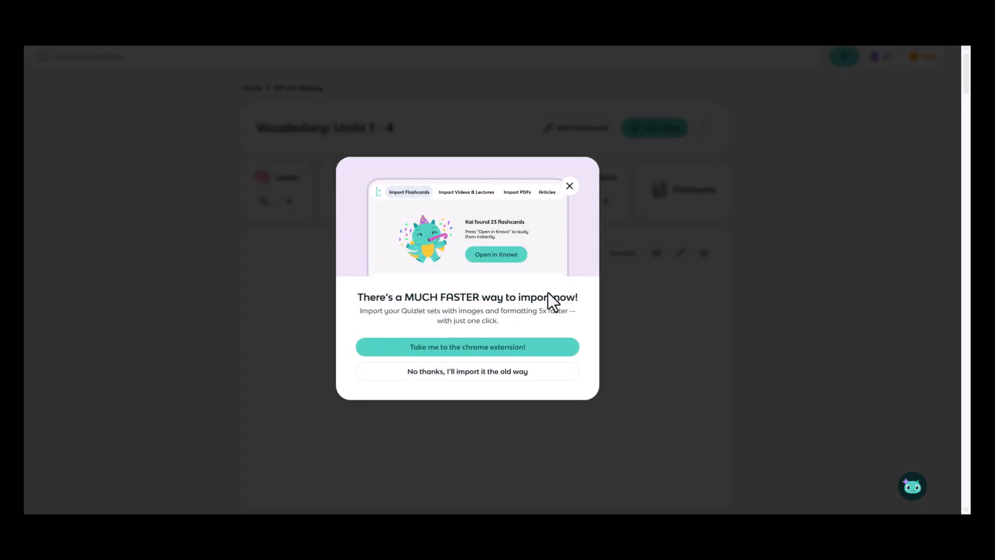
pyautogui.click(467, 371)
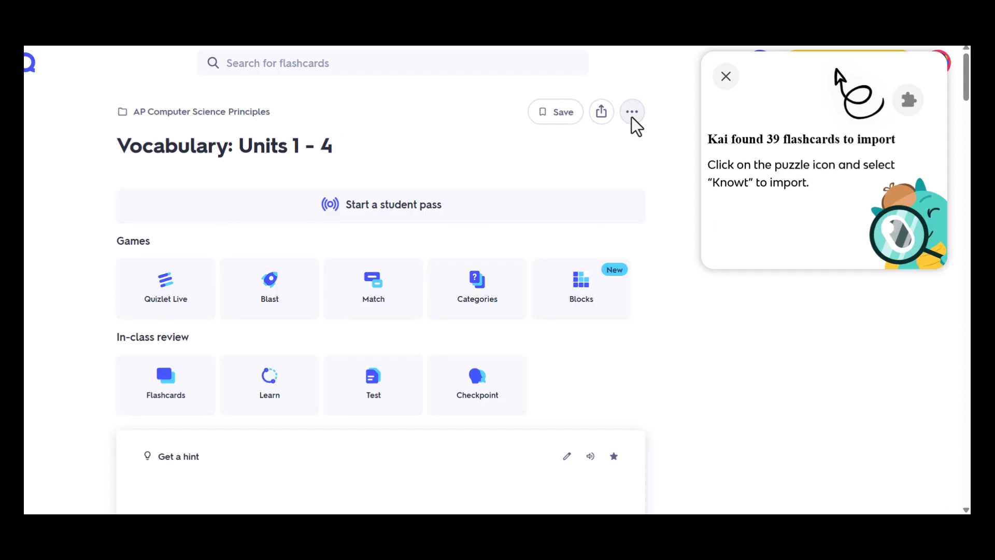
# Export the Vocabulary: Units 1 - 4 terms and definitions from the set's three-dot menu
pyautogui.click(631, 111)
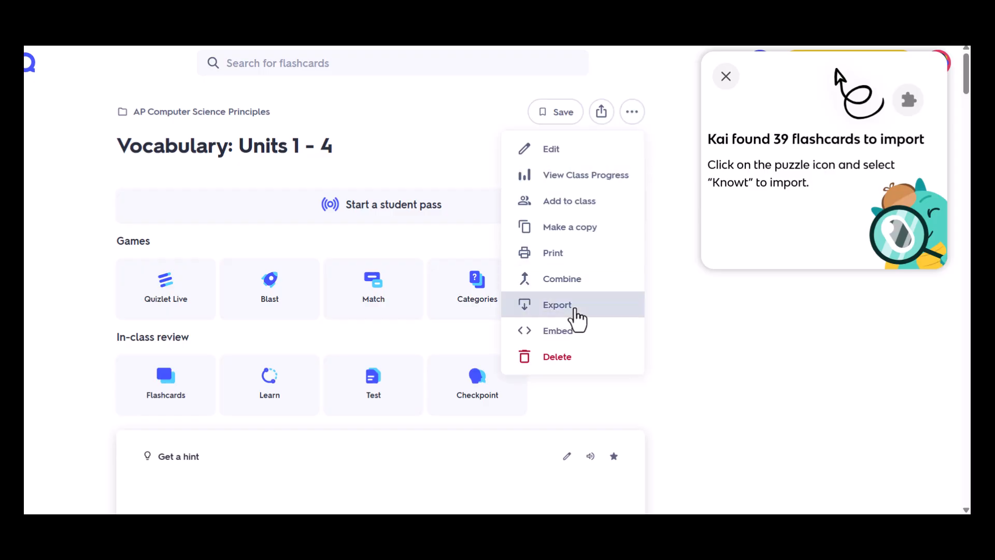
pyautogui.click(557, 305)
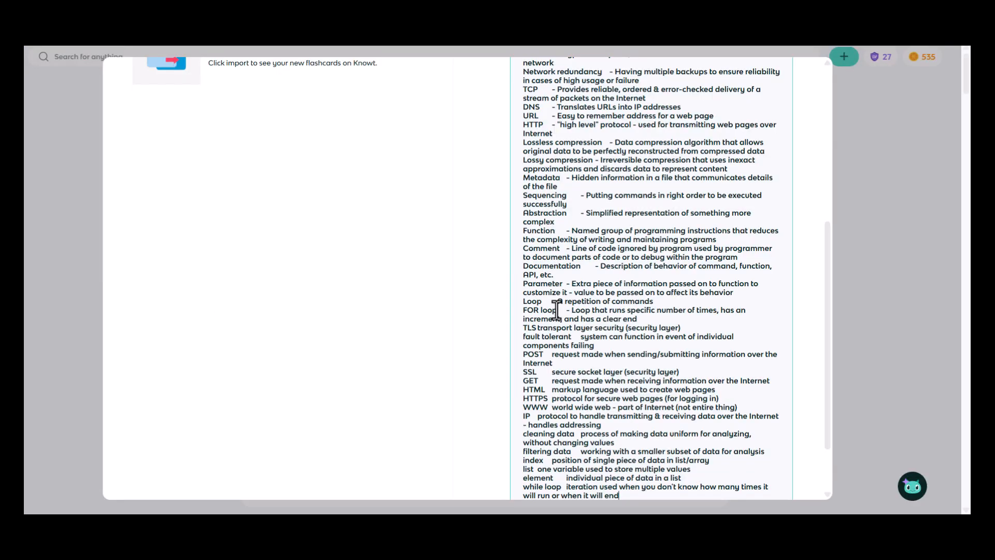
# Import the pasted term list as flashcards, starting with Binary
pyautogui.scroll(-3)
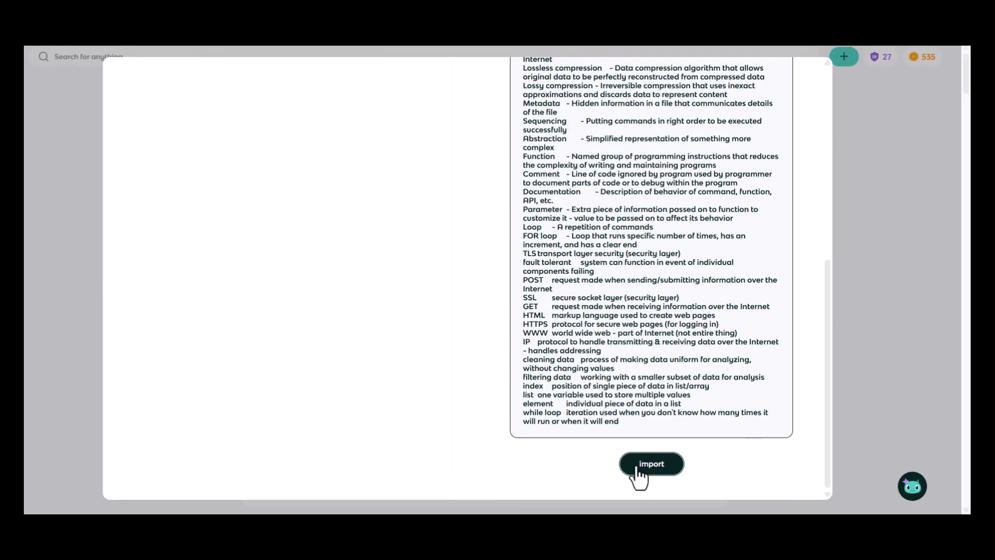
pyautogui.click(651, 464)
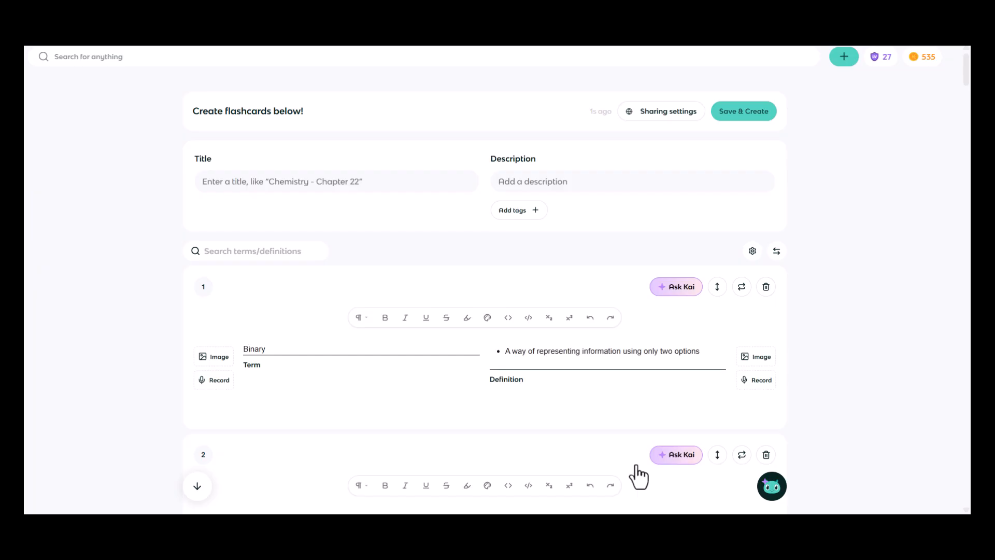